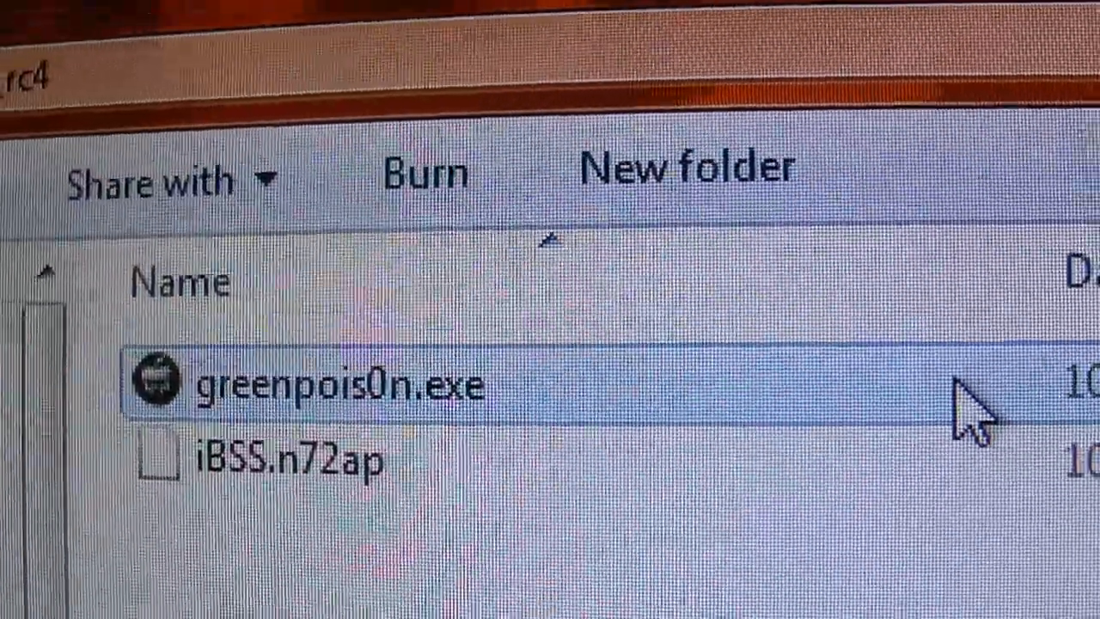
Step: Run greenpois0n.exe from the Explorer folder
{"action": "double_click", "coordinate": [339, 385]}
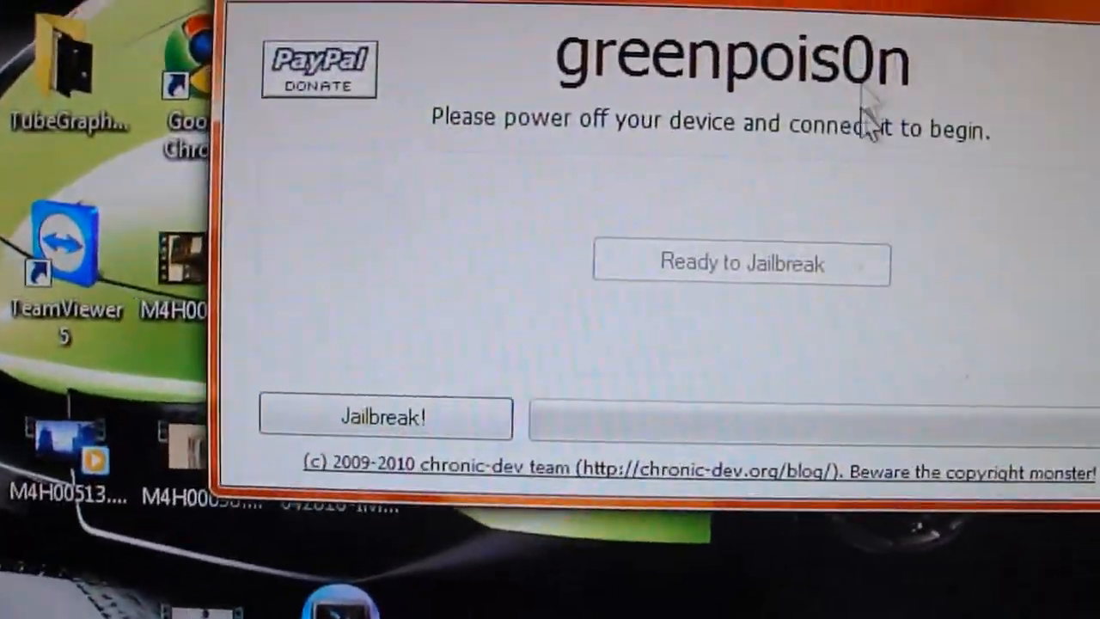
Step: Start the jailbreak of the connected iPod touch with the Jailbreak! button
{"action": "left_click", "coordinate": [385, 416]}
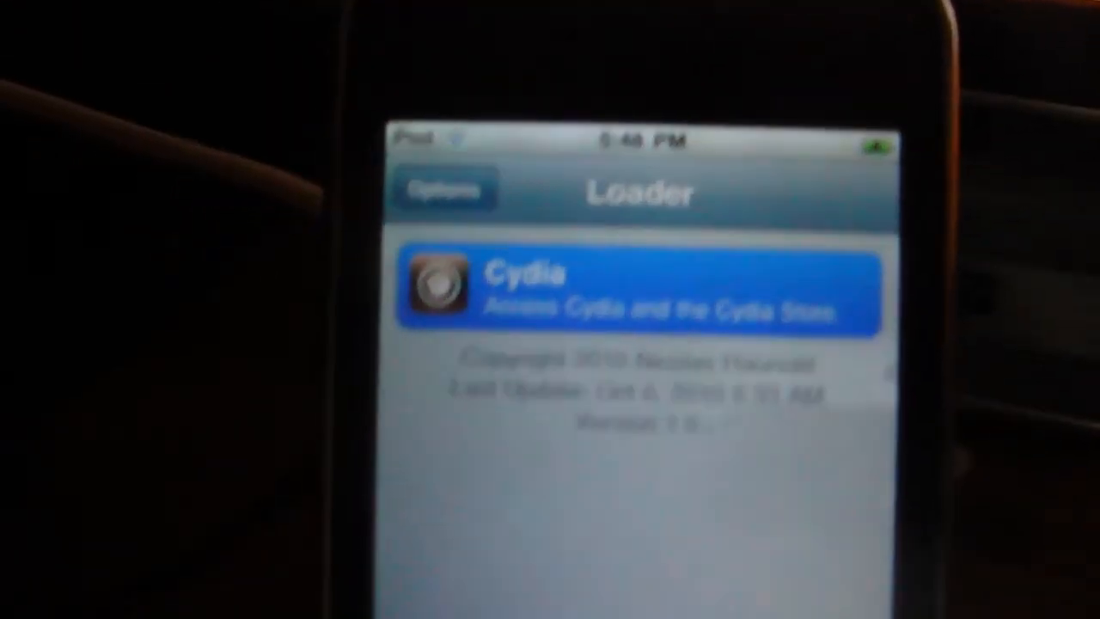
Step: Install Cydia from Loader and answer the Remove Loader warning
{"action": "left_click", "coordinate": [642, 283]}
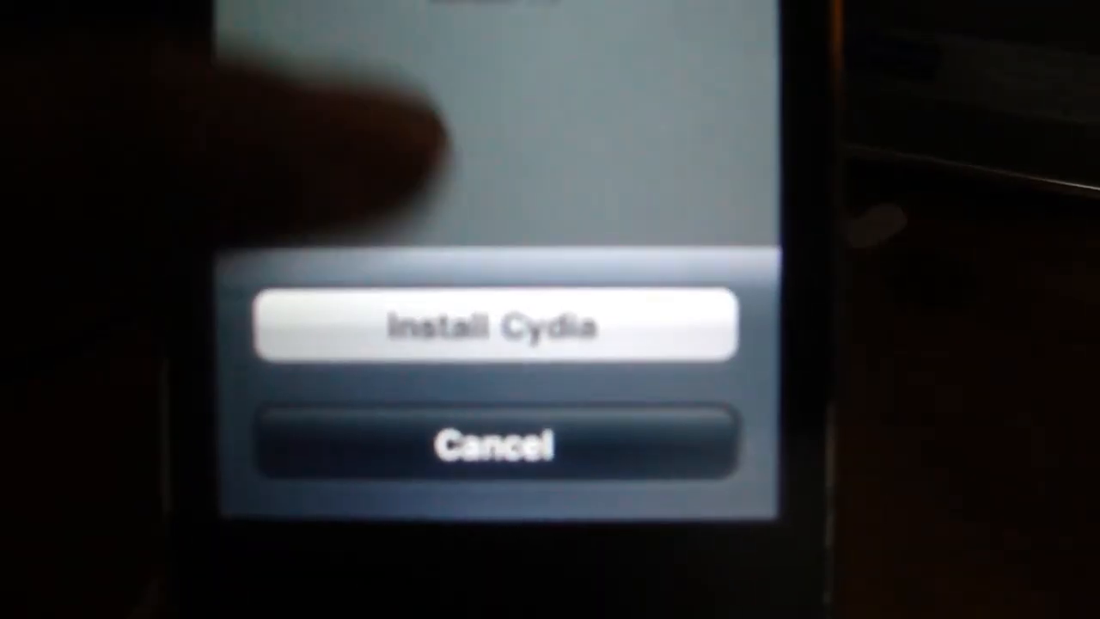
{"action": "left_click", "coordinate": [494, 325]}
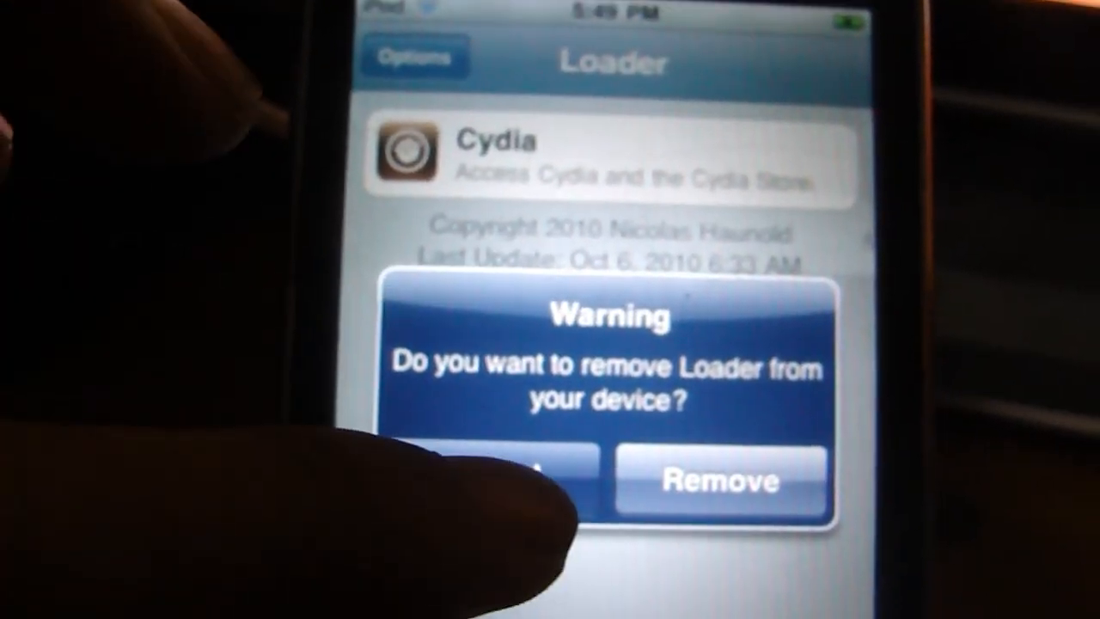
{"action": "left_click", "coordinate": [720, 479]}
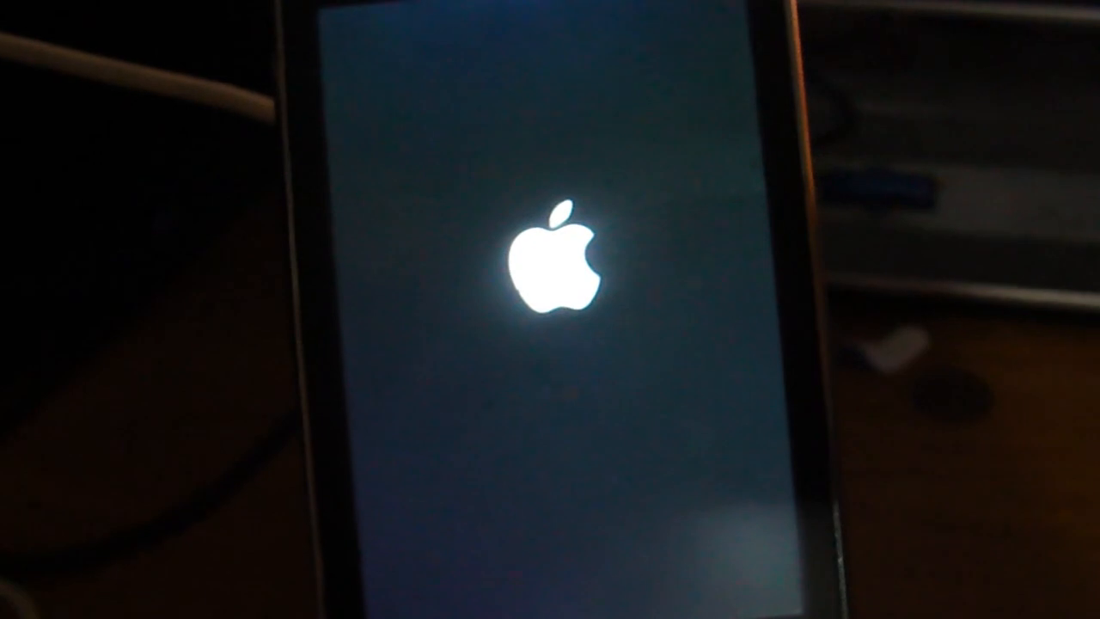